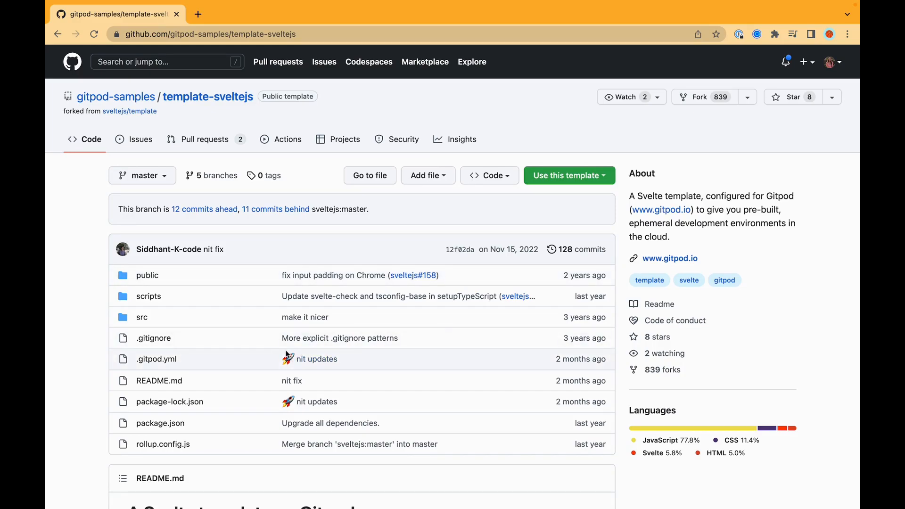
- View the Svelte template's .gitpod.yml with its tasks, ports and VS Code extensions
{"action": "left_click", "coordinate": [157, 358]}
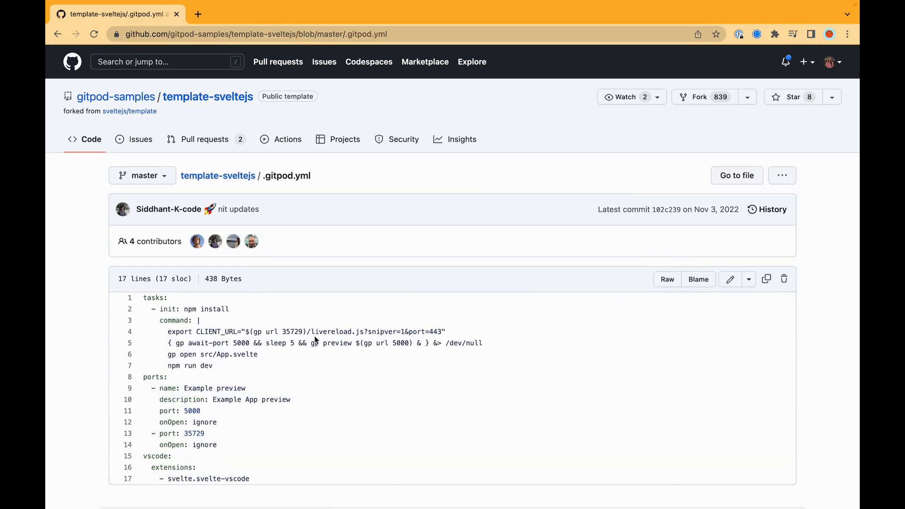
{"action": "scroll", "scroll_direction": "down", "scroll_amount": 3}
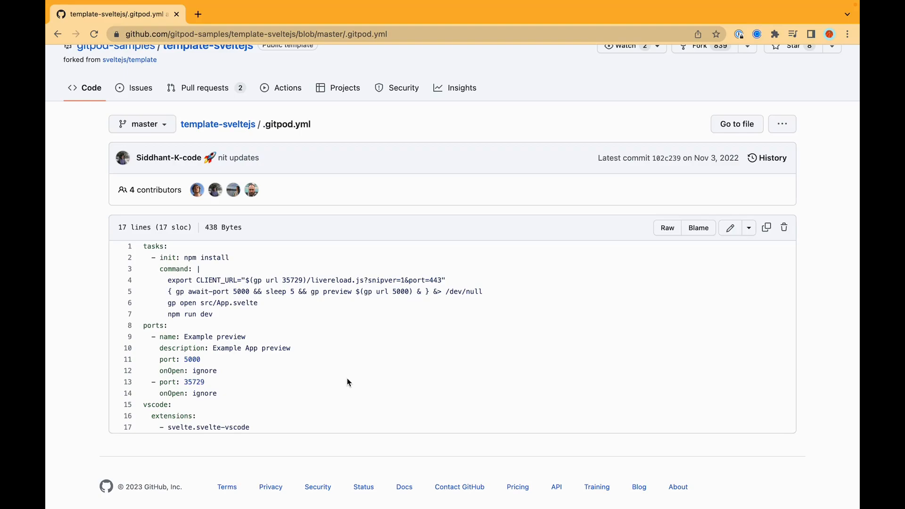
{"action": "mouse_move", "coordinate": [238, 277]}
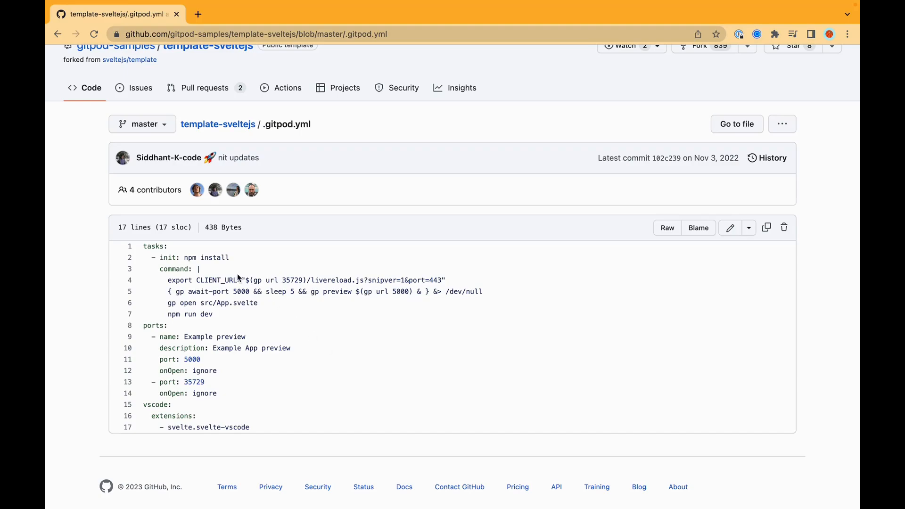
{"action": "mouse_move", "coordinate": [242, 279]}
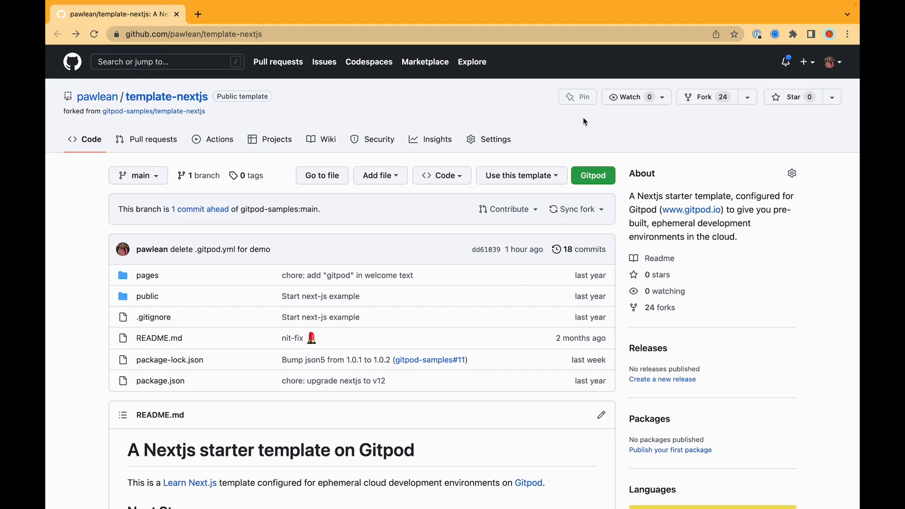
{"action": "mouse_move", "coordinate": [200, 325]}
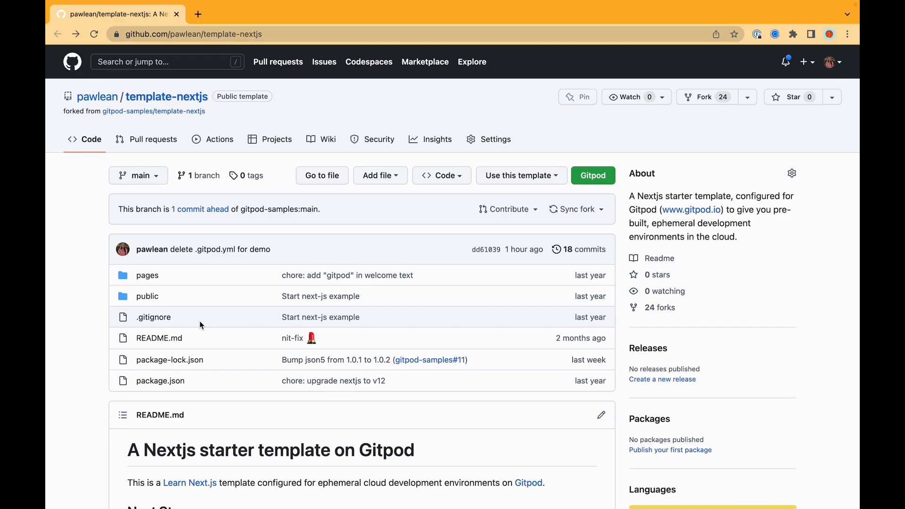
{"action": "mouse_move", "coordinate": [593, 171]}
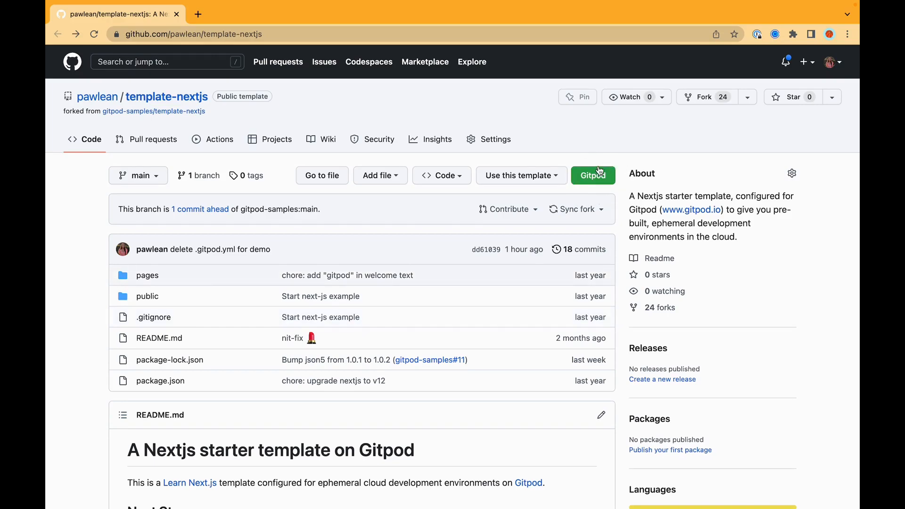
- Start a Gitpod workspace for the pawlean/template-nextjs repository
{"action": "left_click", "coordinate": [593, 175]}
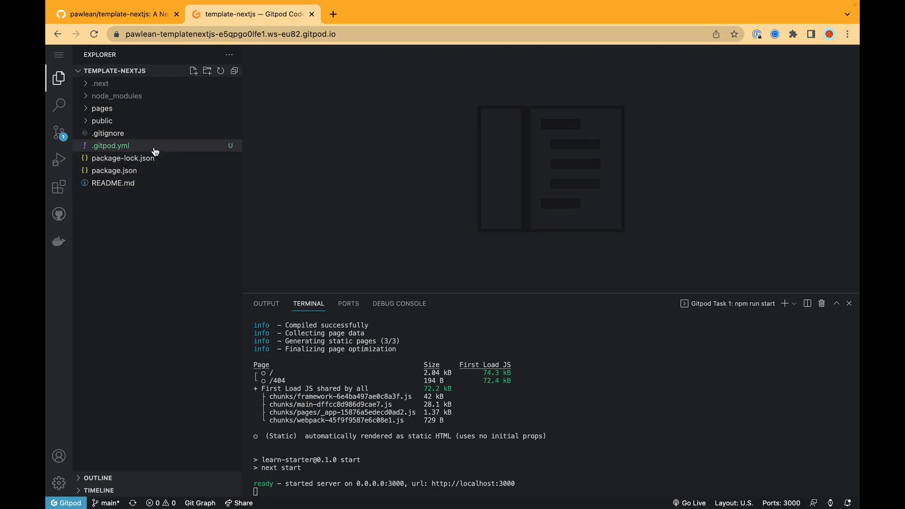
- View the generated .gitpod.yml and run gp init, declining to overwrite it
{"action": "left_click", "coordinate": [110, 145]}
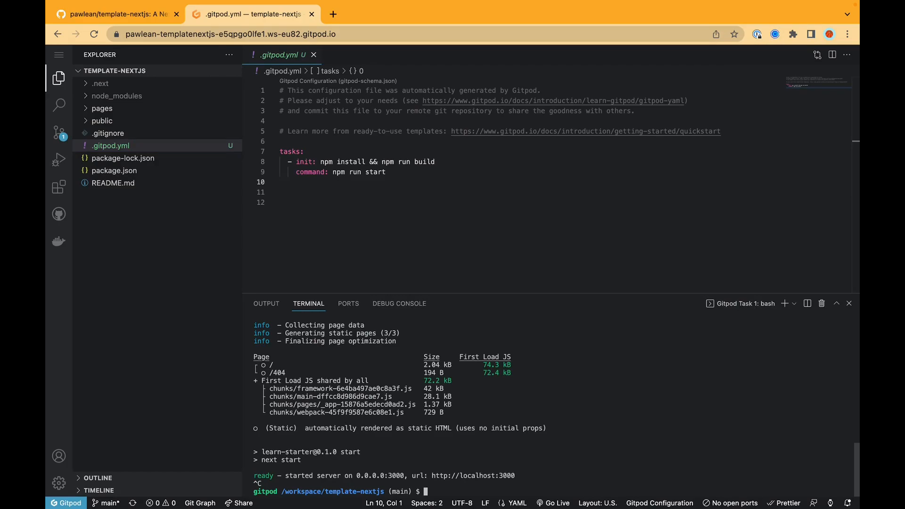
{"action": "type", "text": "gp init"}
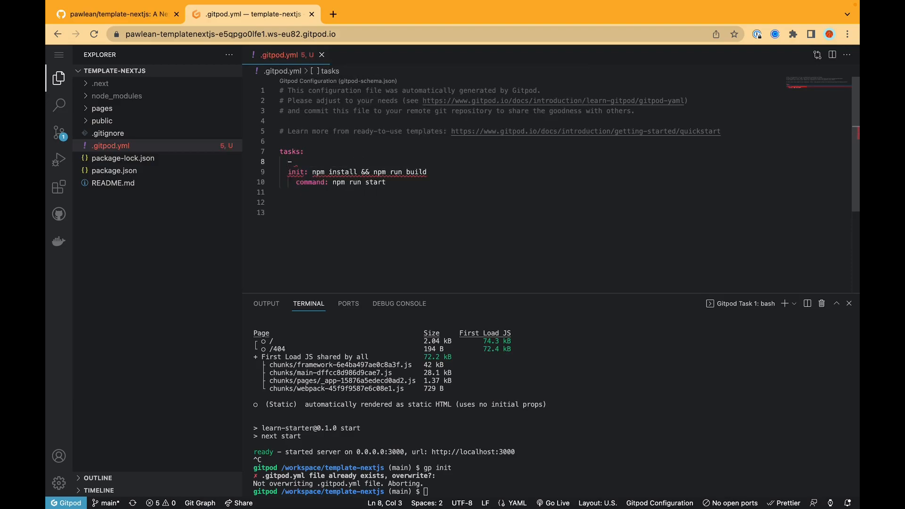
- Give the first task name Terminal 1 and a before step echoing "hello"
{"action": "type", "text": "before:"}
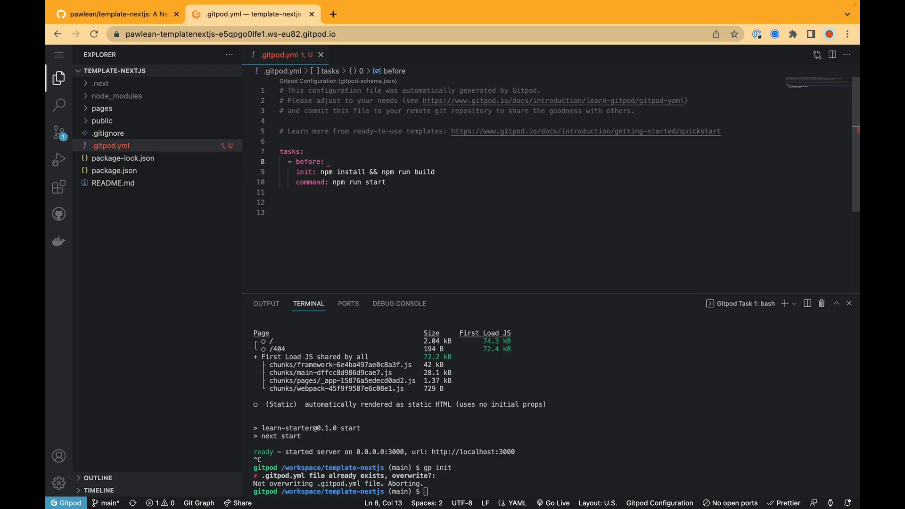
{"action": "left_click", "coordinate": [328, 162]}
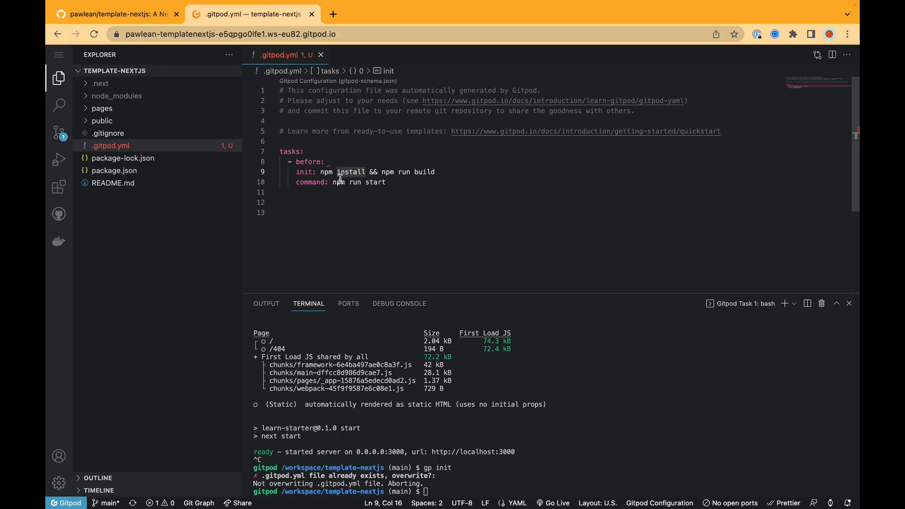
{"action": "left_click", "coordinate": [334, 181]}
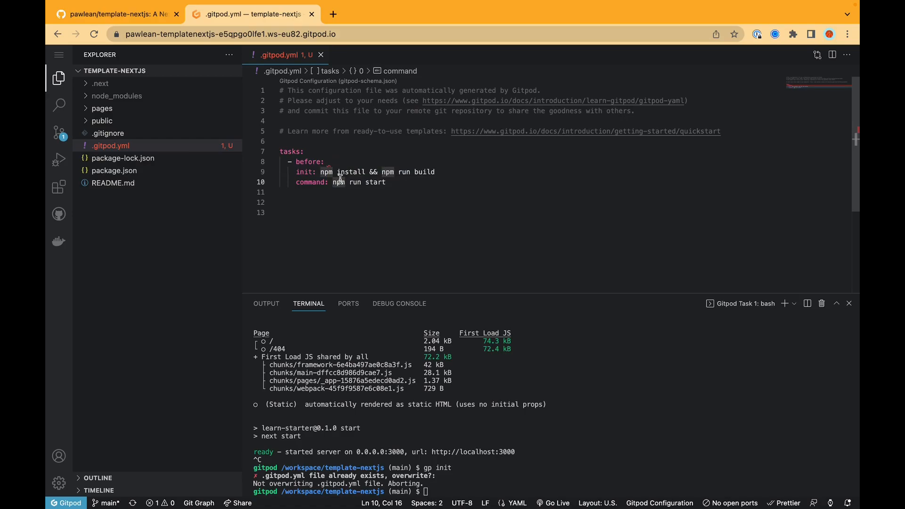
{"action": "left_click", "coordinate": [327, 161]}
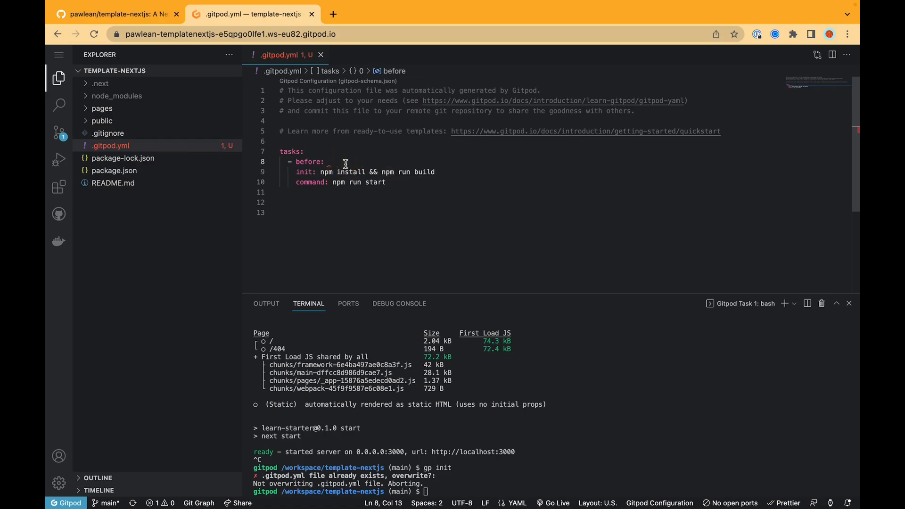
{"action": "type", "text": "echo \"hello"}
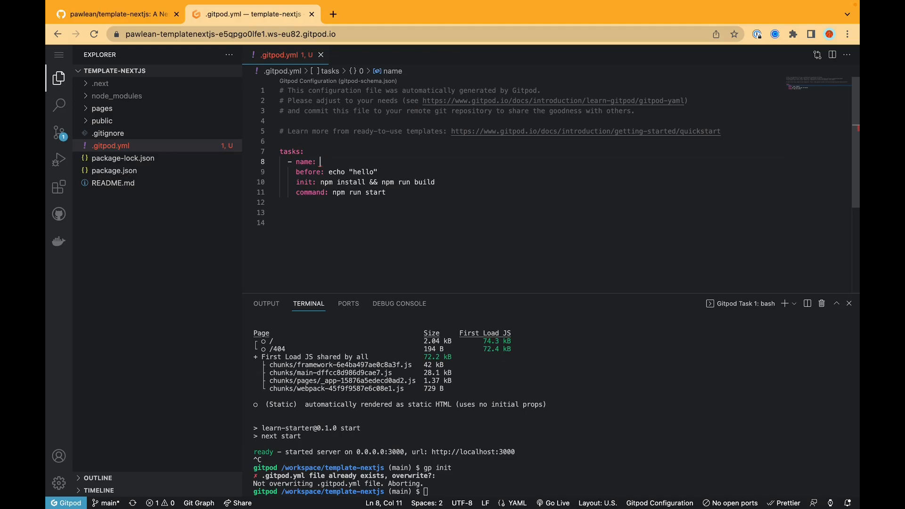
{"action": "type", "text": "Terminal 1"}
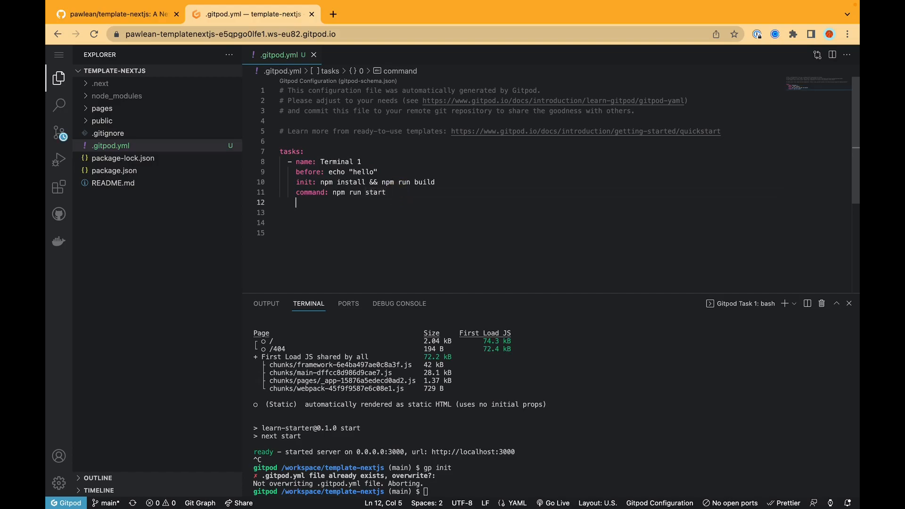
- Add a task named Terminal 2 whose init echoes "hi, from terminal 2!"
{"action": "type", "text": "- name: Terminal"}
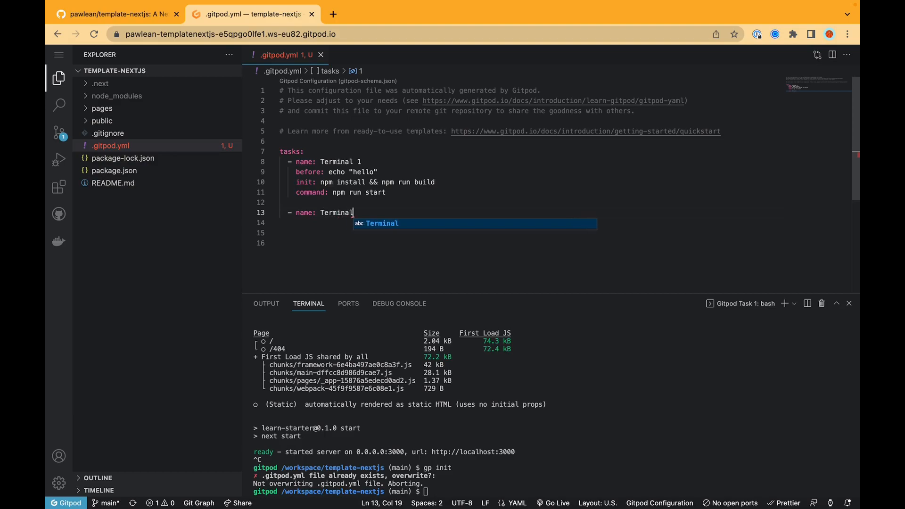
{"action": "type", "text": "2"}
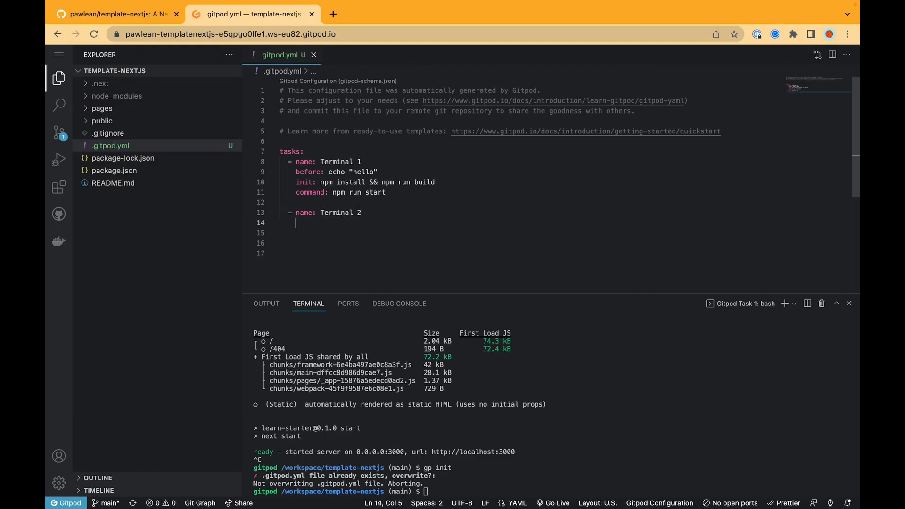
{"action": "type", "text": "init: echo \"hi, from terminal"}
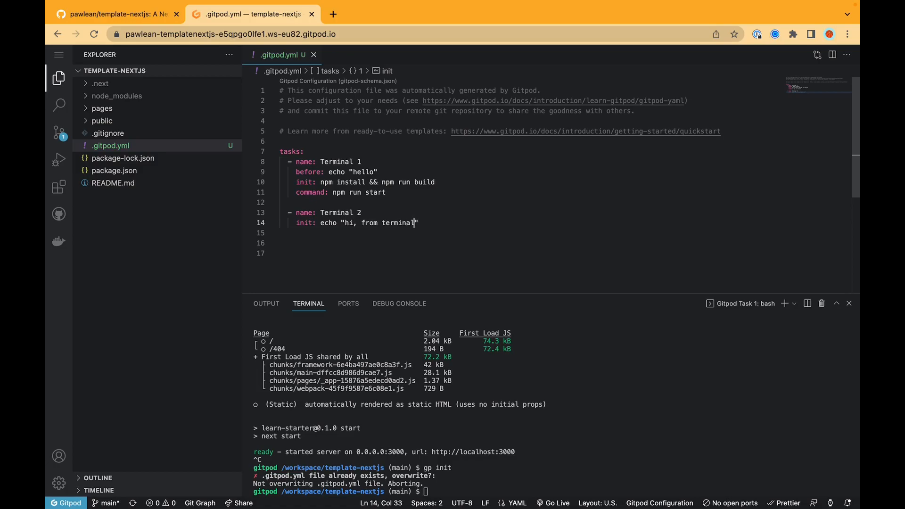
{"action": "type", "text": "2!"}
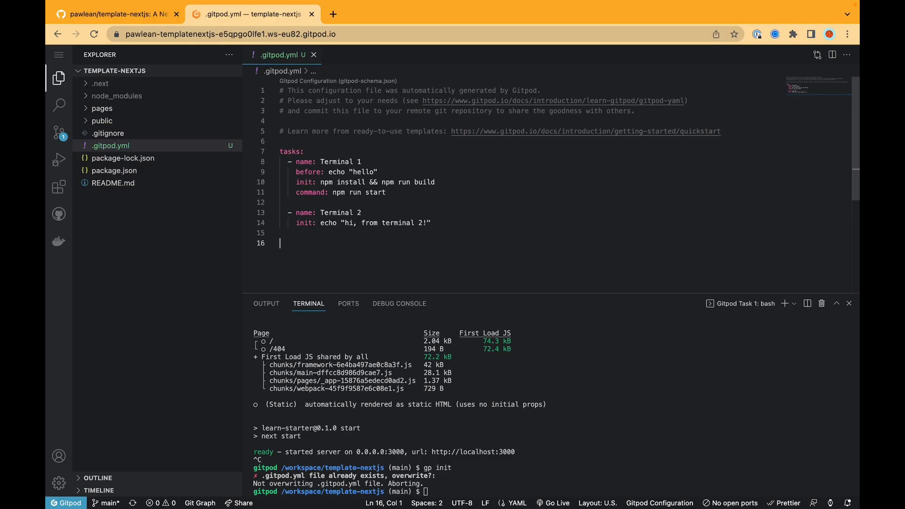
- Add a ports section to .gitpod.yml exposing port 3000
{"action": "type", "text": "ports:"}
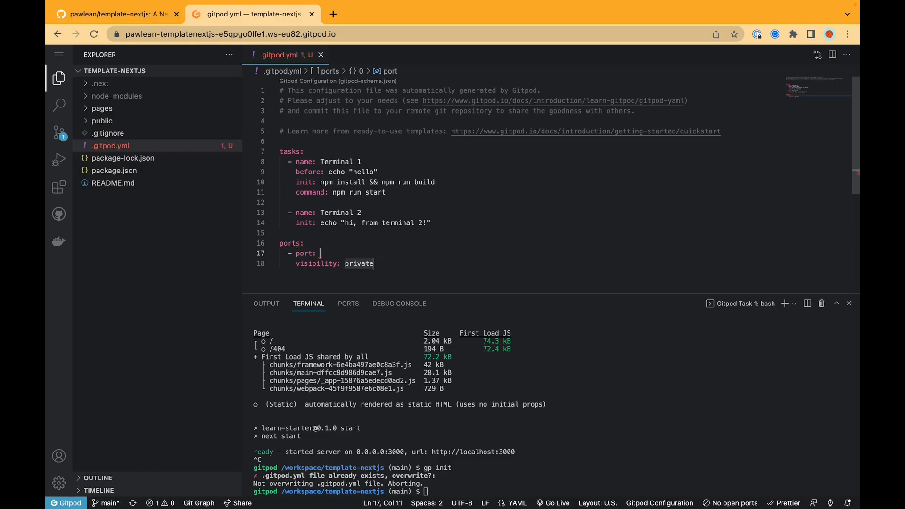
{"action": "type", "text": "3000"}
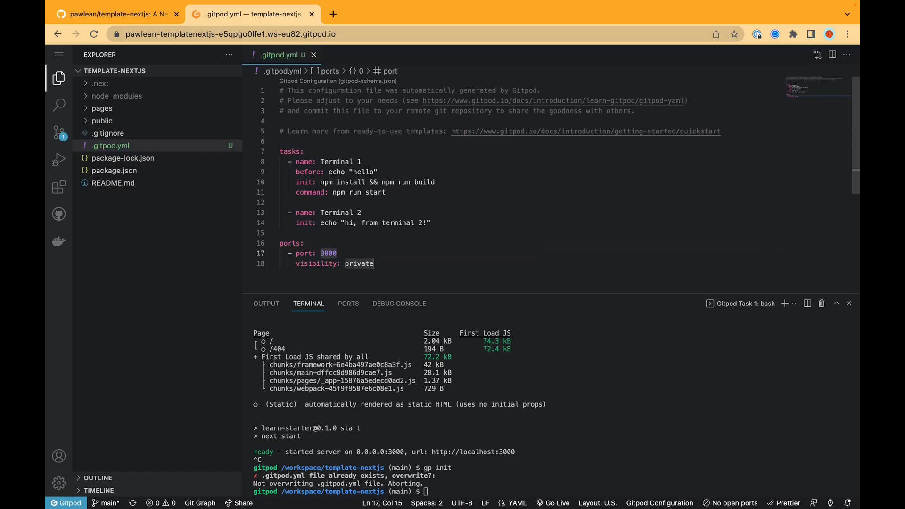
{"action": "left_click", "coordinate": [337, 252]}
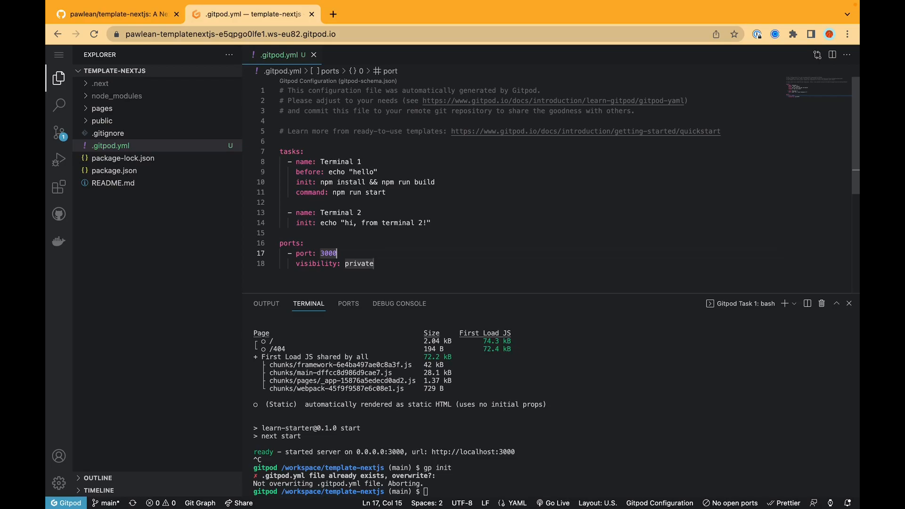
{"action": "mouse_move", "coordinate": [808, 490]}
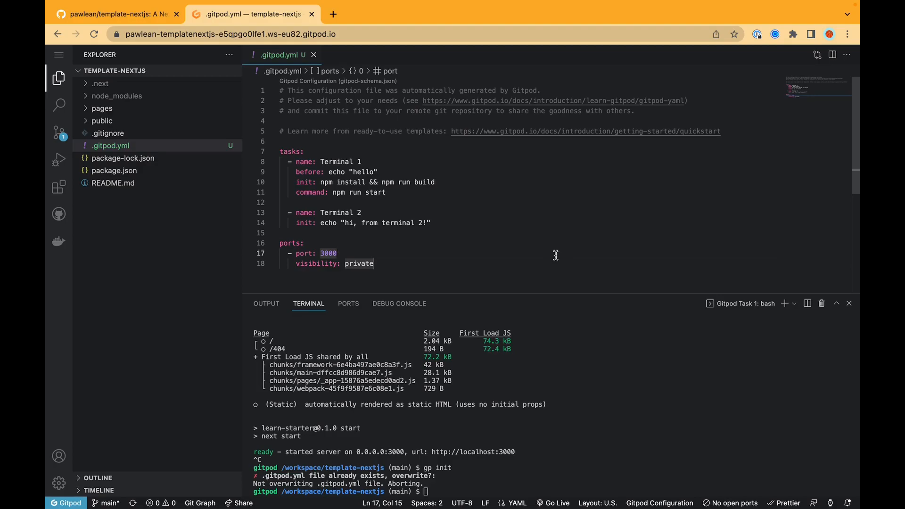
{"action": "left_click", "coordinate": [336, 254]}
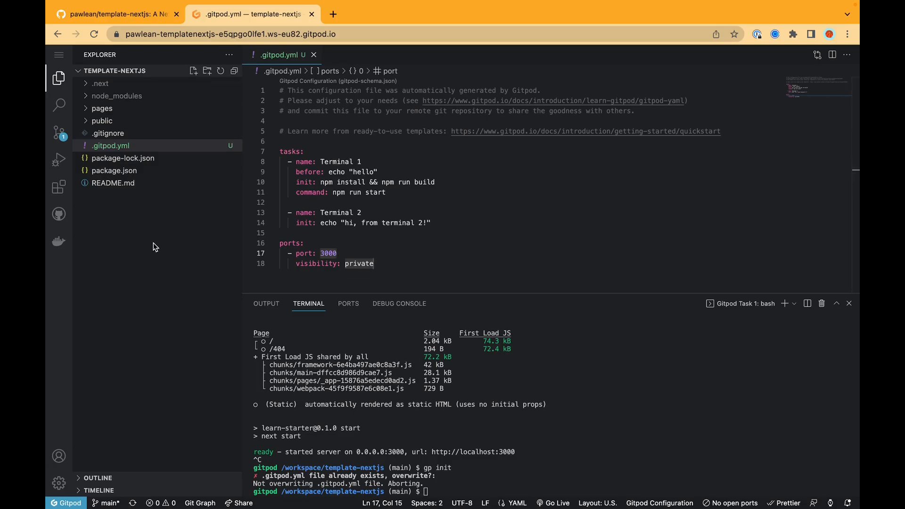
{"action": "mouse_move", "coordinate": [554, 216]}
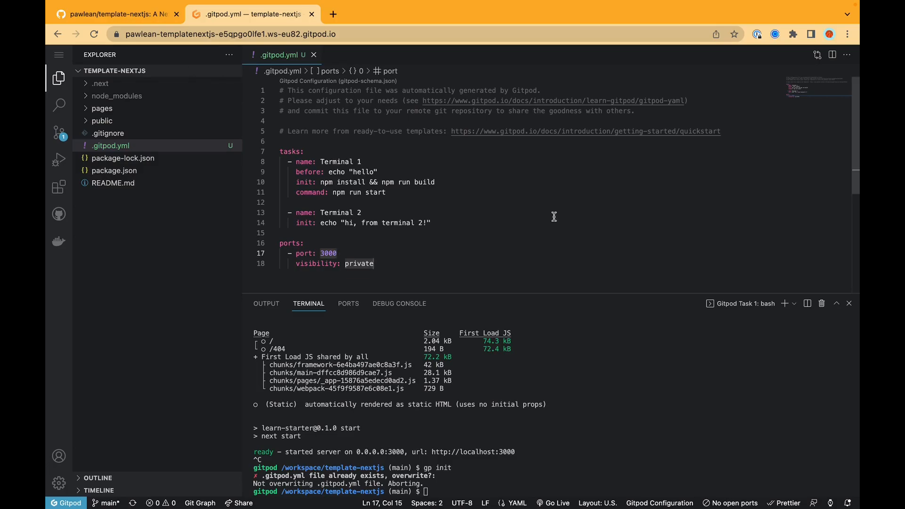
- Review the .gitpod.yml changes, close the workspace and launch a fresh one from GitHub
{"action": "left_click", "coordinate": [58, 132]}
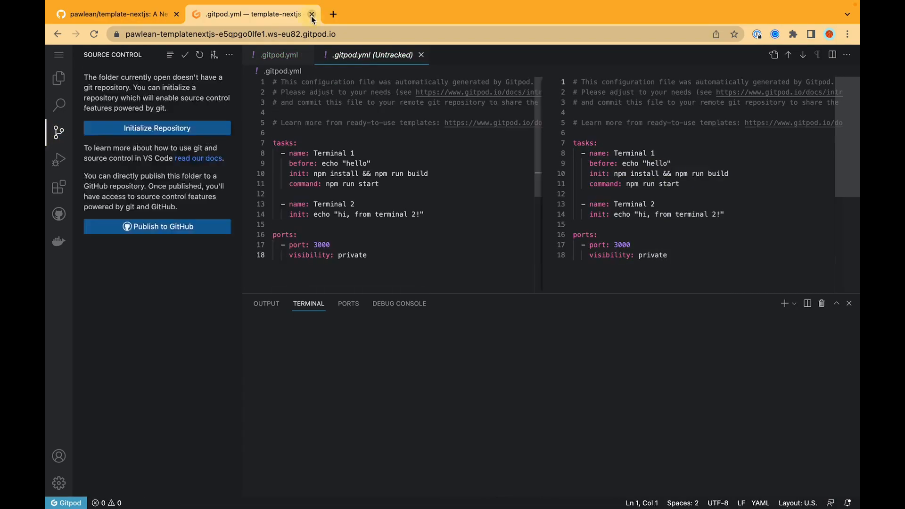
{"action": "left_click", "coordinate": [311, 14]}
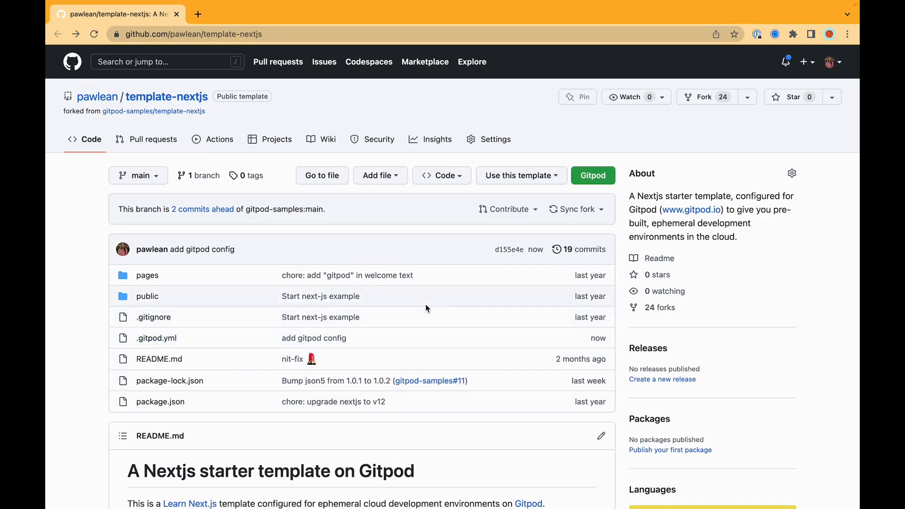
{"action": "left_click", "coordinate": [592, 176]}
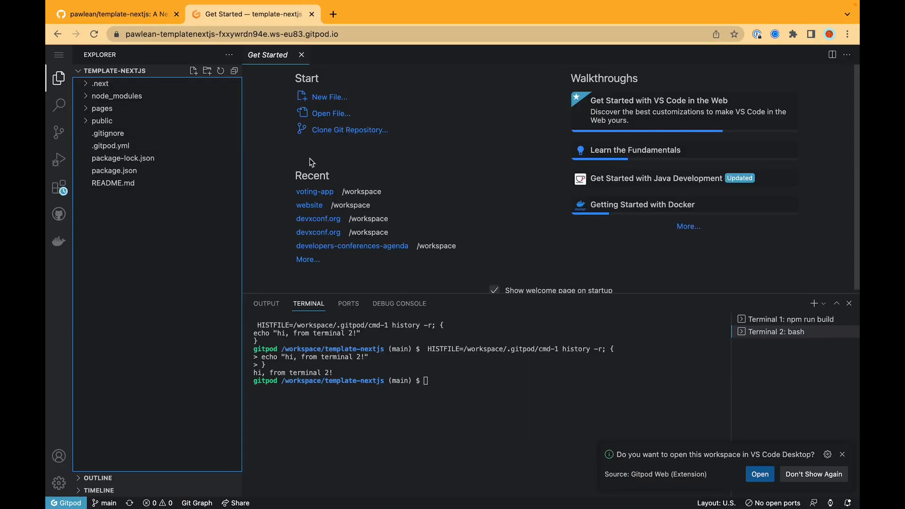
- Check Terminal 1's build output and Terminal 2's greeting, then visit the app on port 3000
{"action": "left_click", "coordinate": [110, 145]}
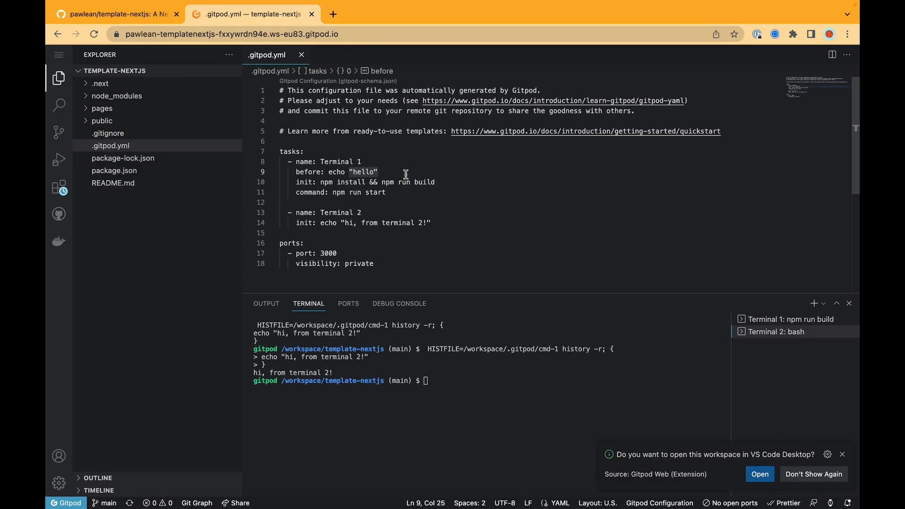
{"action": "left_click", "coordinate": [842, 454]}
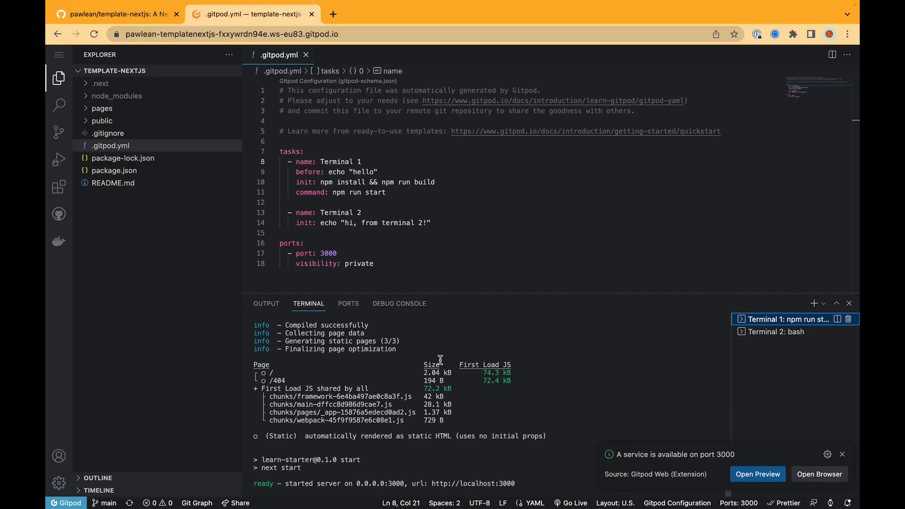
{"action": "mouse_move", "coordinate": [688, 344]}
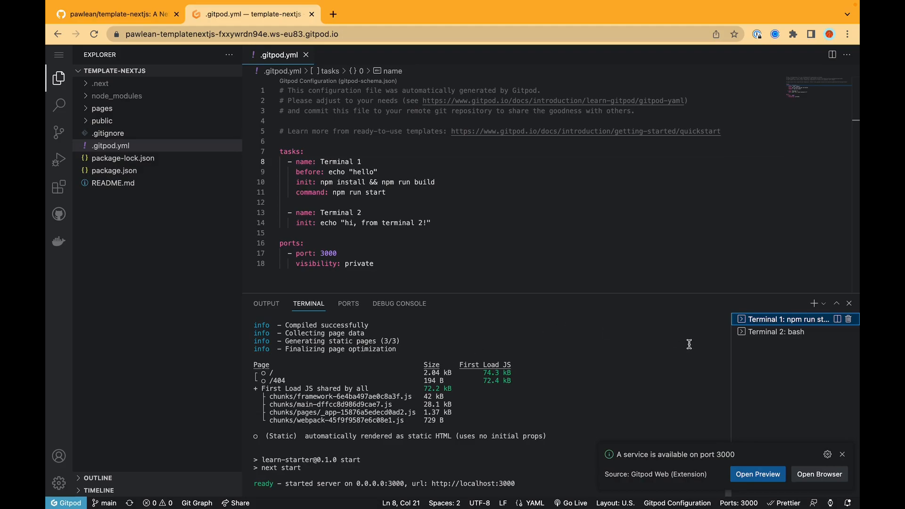
{"action": "left_click", "coordinate": [775, 330]}
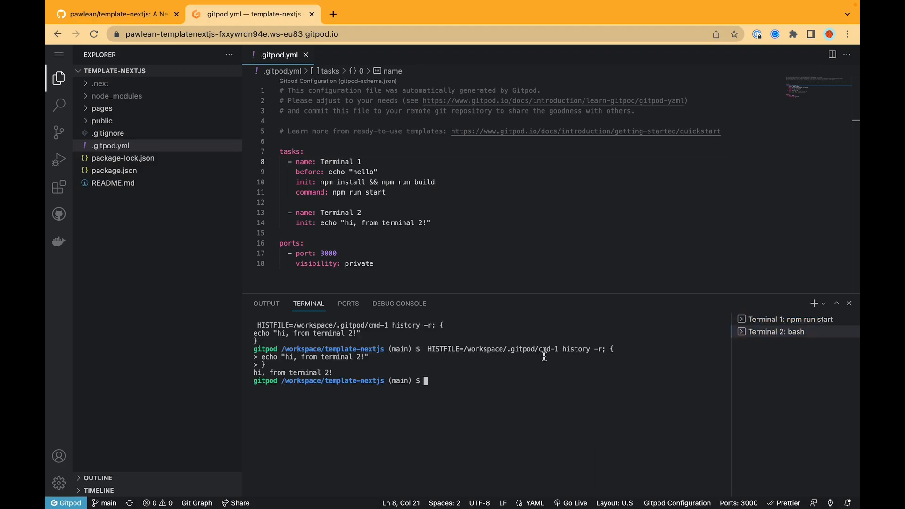
{"action": "mouse_move", "coordinate": [503, 362]}
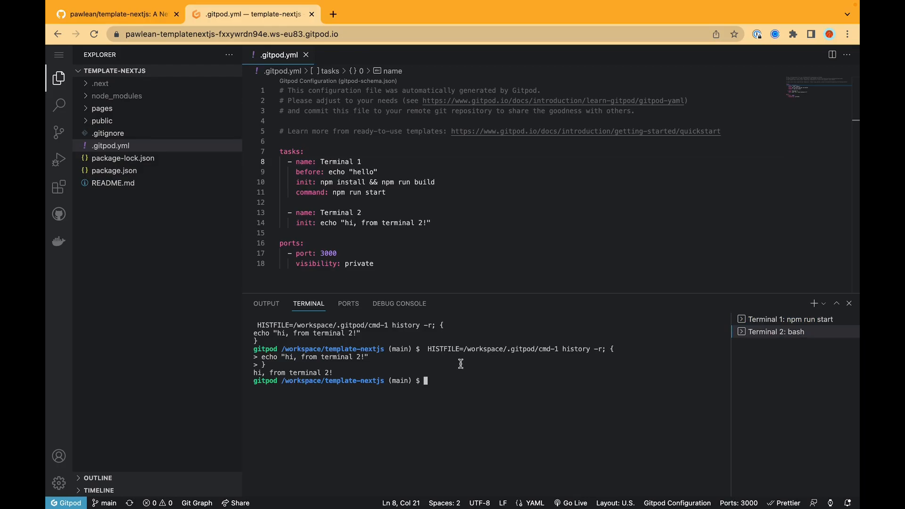
{"action": "left_click", "coordinate": [348, 302]}
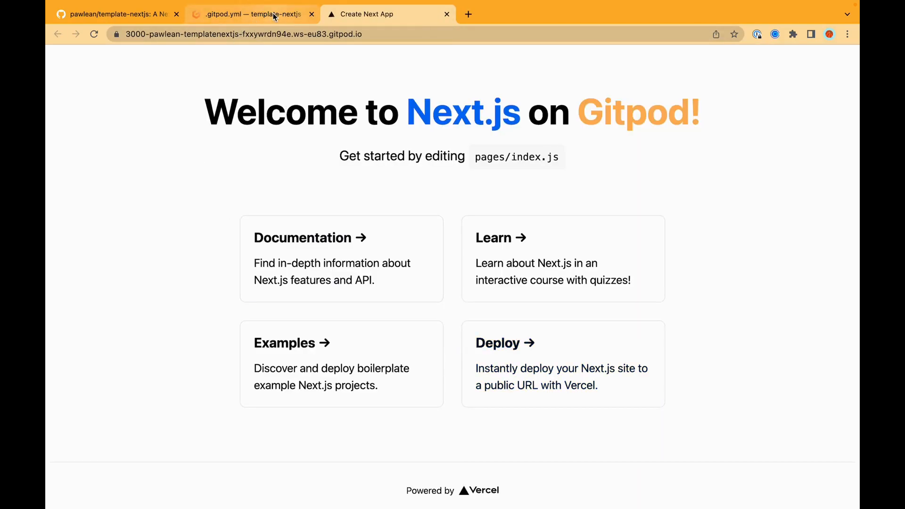
- Return from the Welcome to Next.js page to the workspace editor
{"action": "left_click", "coordinate": [251, 14]}
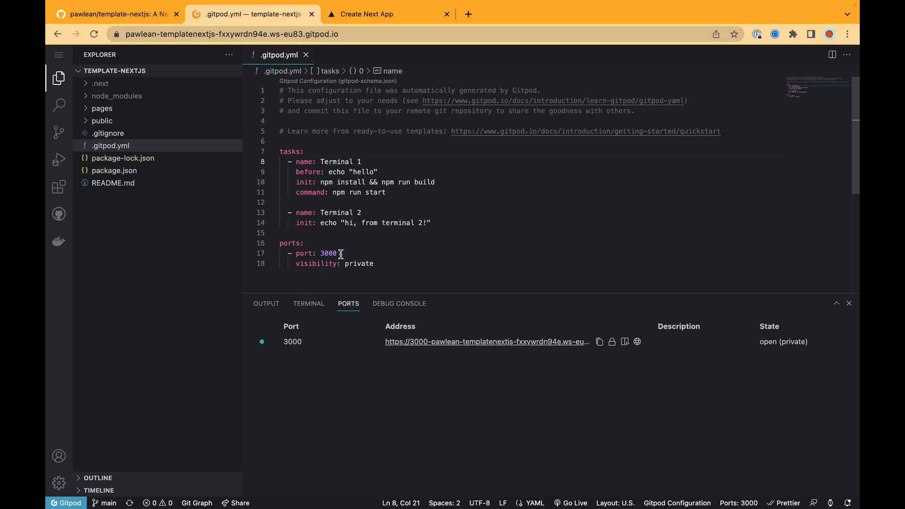
- Add an onOpen key under port 3000 with its value started as "open"
{"action": "left_click", "coordinate": [336, 253]}
{"action": "type", "text": "o"}
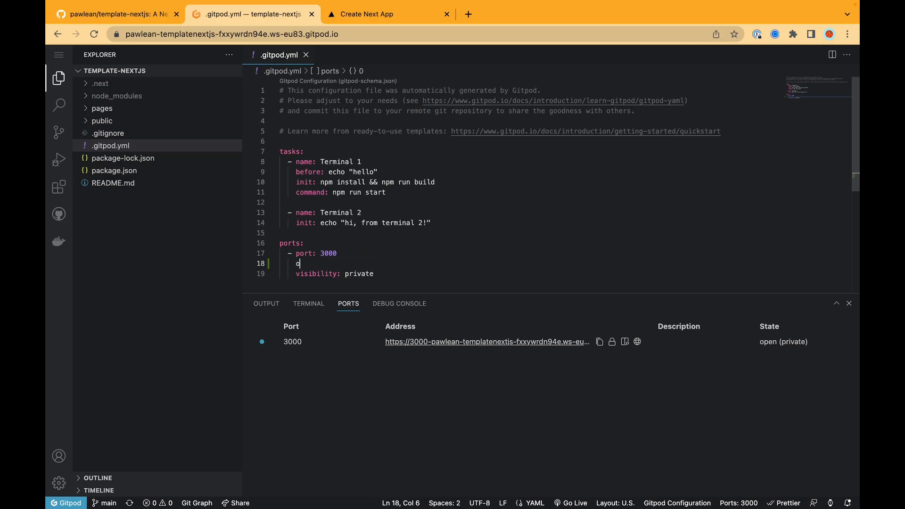
{"action": "type", "text": "nOpen:"}
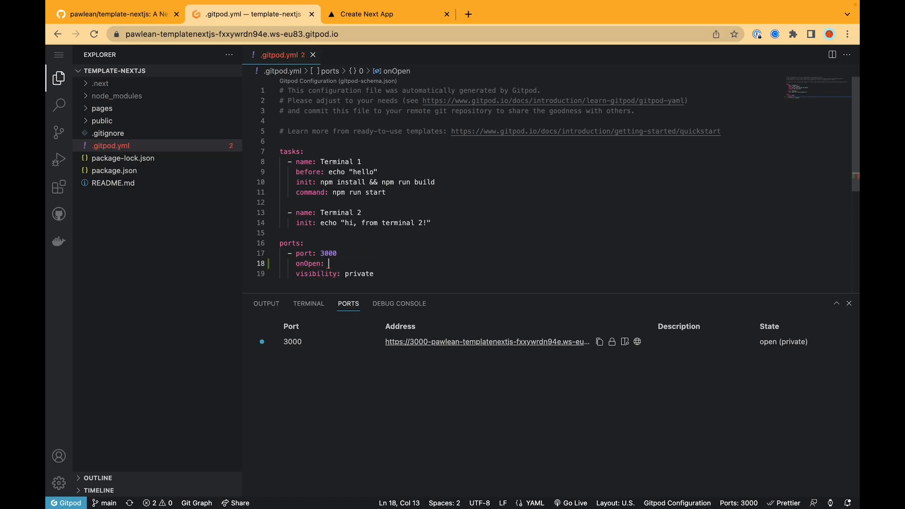
{"action": "type", "text": "open"}
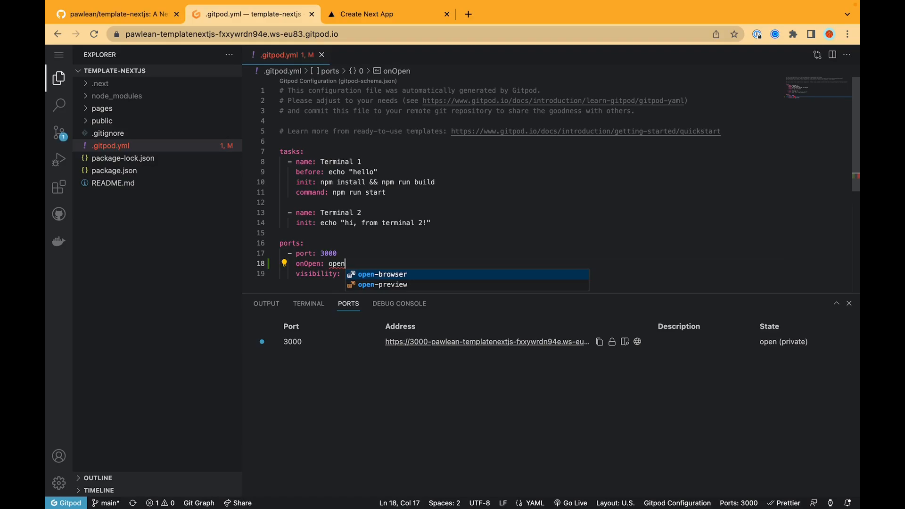